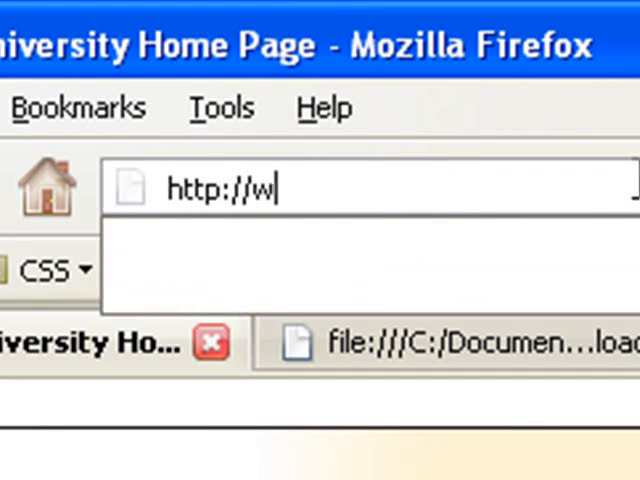
# Enter iamjosh.wordpress.com in the address bar to load the blog.
pyautogui.write('iamj')
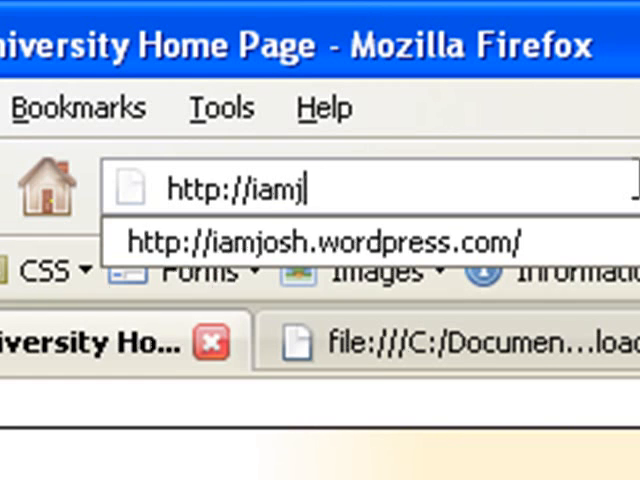
pyautogui.write('osh.')
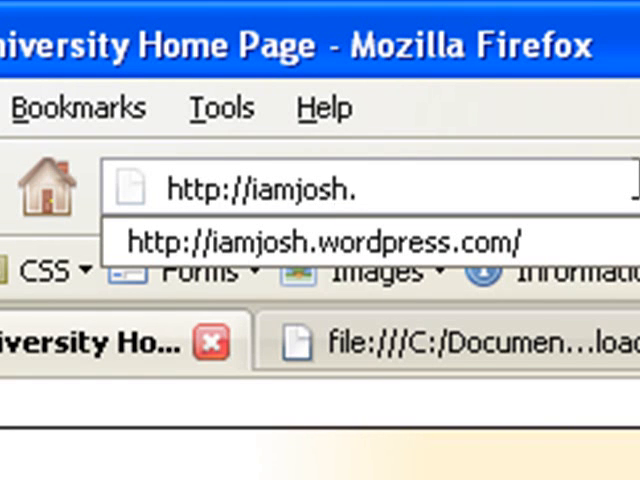
pyautogui.write('word')
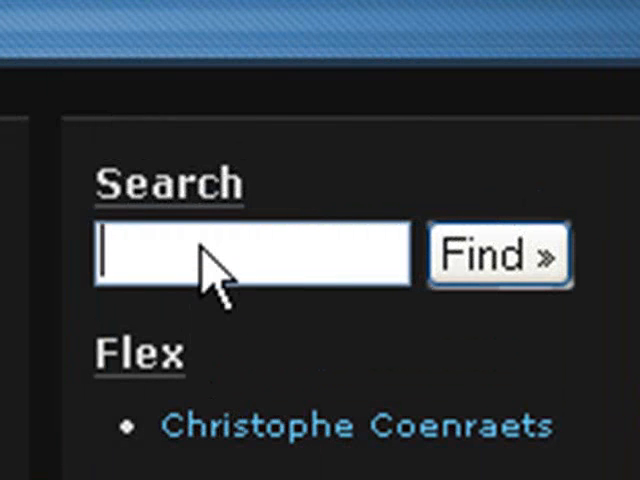
# Search the blog for 'flex custom preloader'.
pyautogui.write('f')
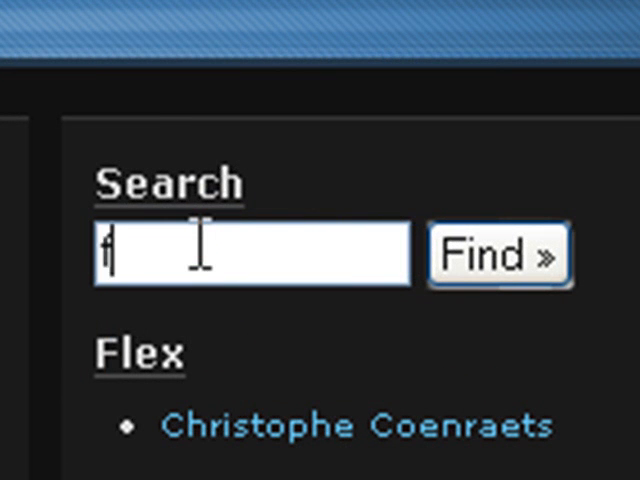
pyautogui.write('lex cust')
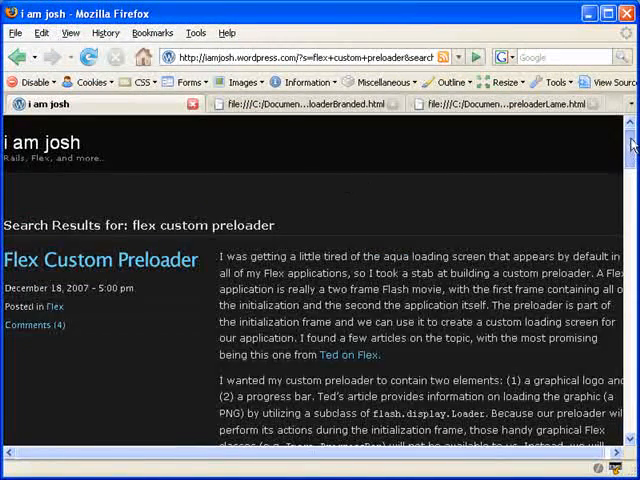
# Scroll through the Flex Custom Preloader post to read it.
pyautogui.scroll(-3)
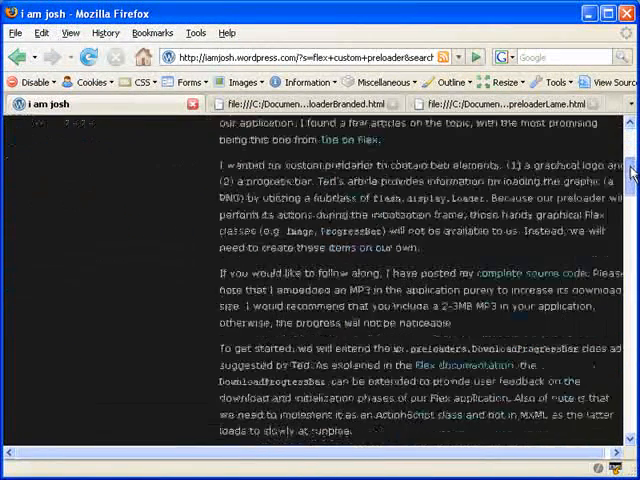
pyautogui.scroll(-3)
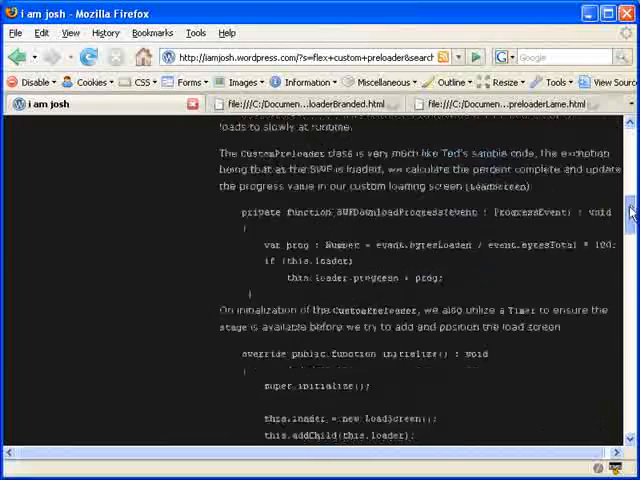
pyautogui.scroll(3)
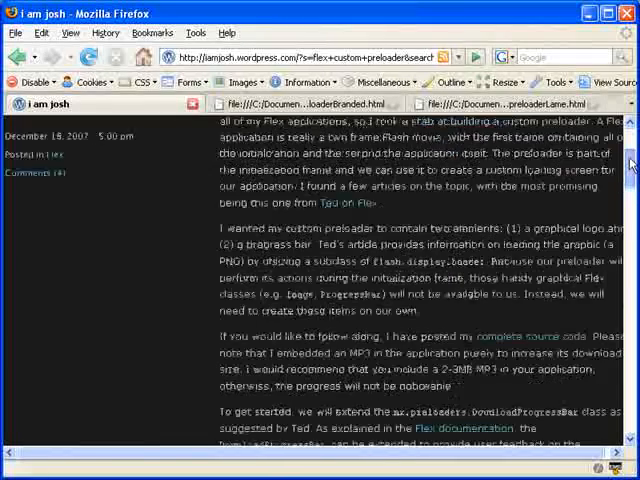
pyautogui.scroll(3)
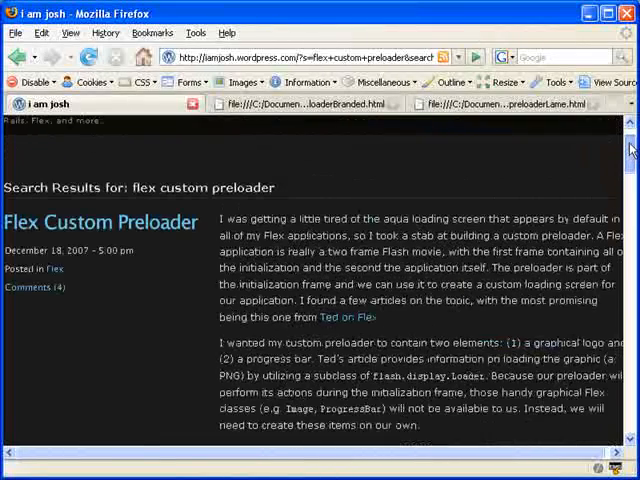
pyautogui.scroll(-3)
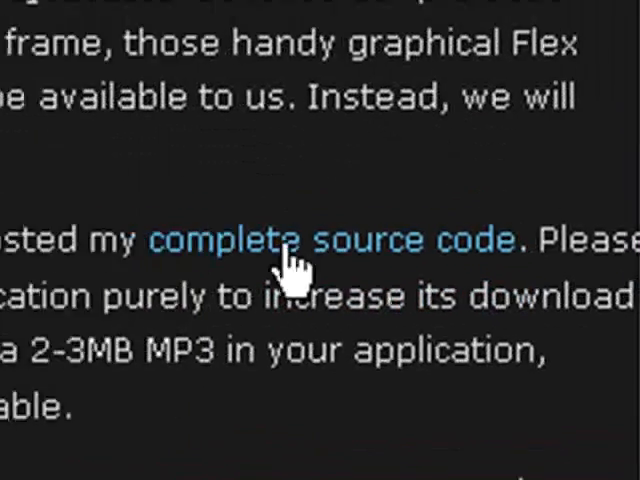
# Download CustomPreloader-src.zip via the post's complete source code link.
pyautogui.click(336, 240)
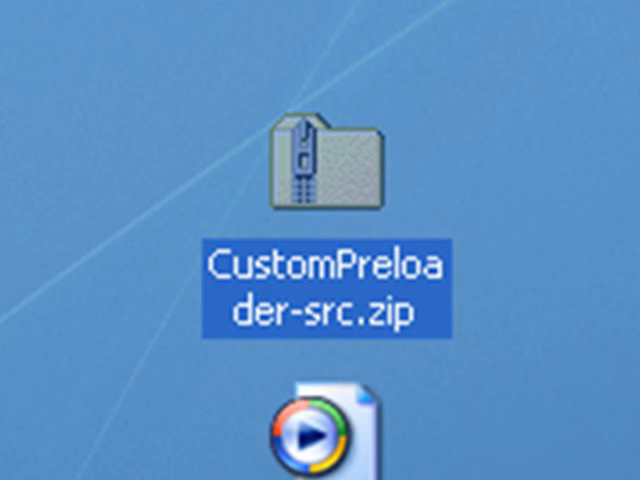
# Copy the src folder from inside the CustomPreloader-src.zip archive.
pyautogui.doubleClick(306, 168)
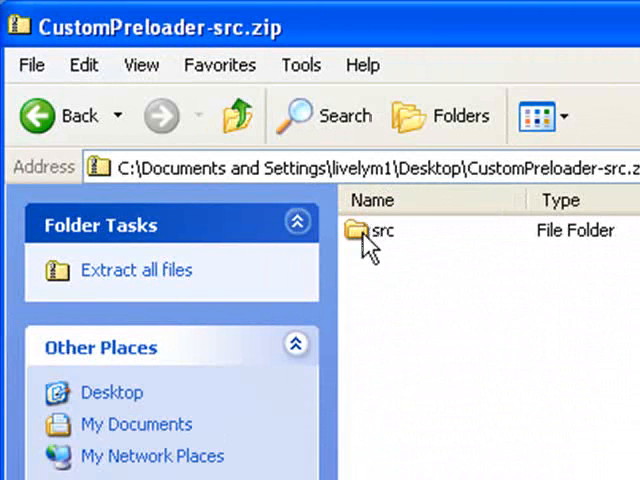
pyautogui.rightClick(380, 232)
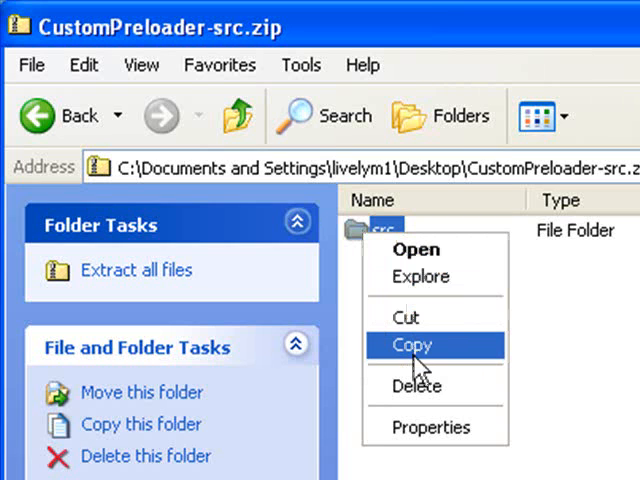
pyautogui.click(410, 344)
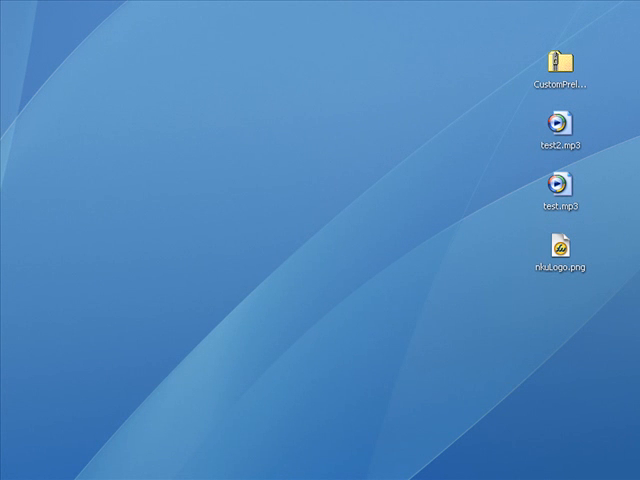
# Create a new folder named preloaderFun in the Flex Builder 3 workspace.
pyautogui.doubleClick(568, 52)
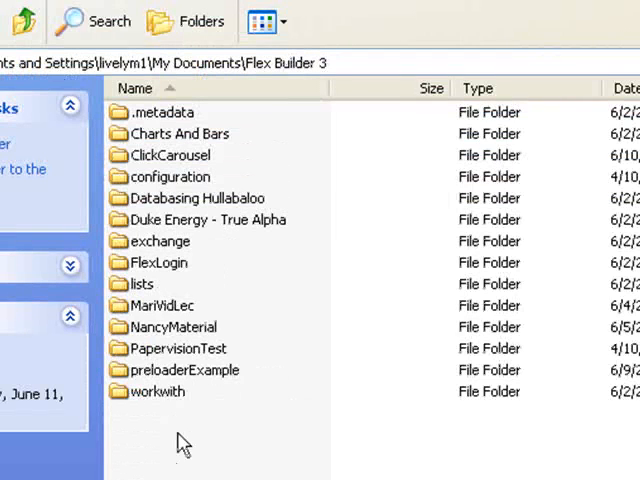
pyautogui.moveTo(204, 452)
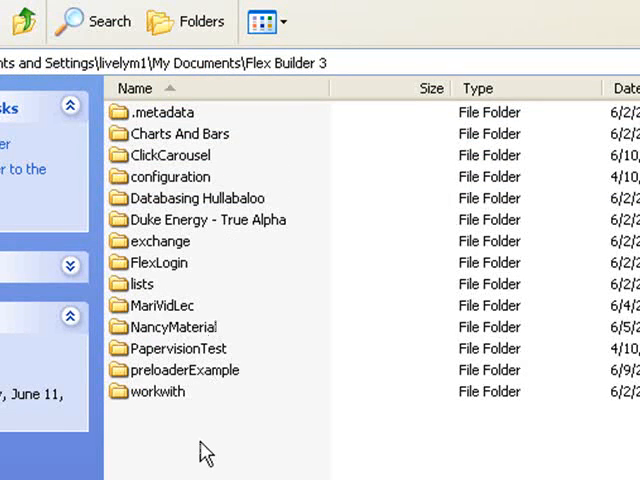
pyautogui.rightClick(204, 452)
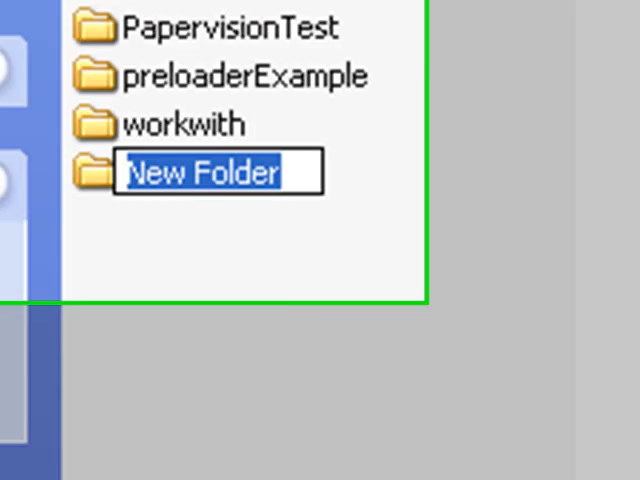
pyautogui.write('preloa')
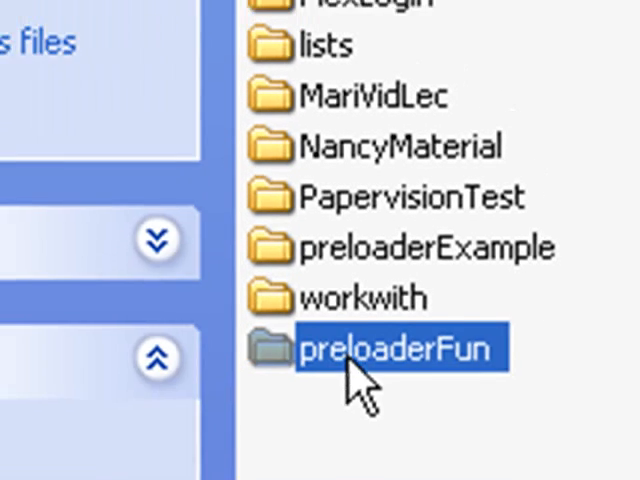
# Paste the copied src folder into the empty preloaderFun folder.
pyautogui.doubleClick(396, 348)
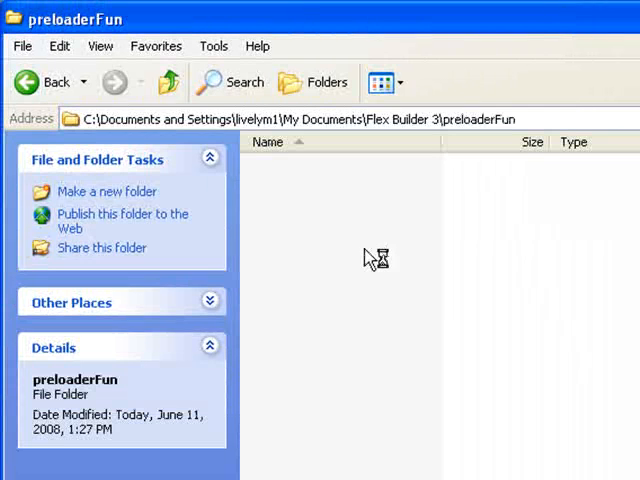
pyautogui.rightClick(376, 258)
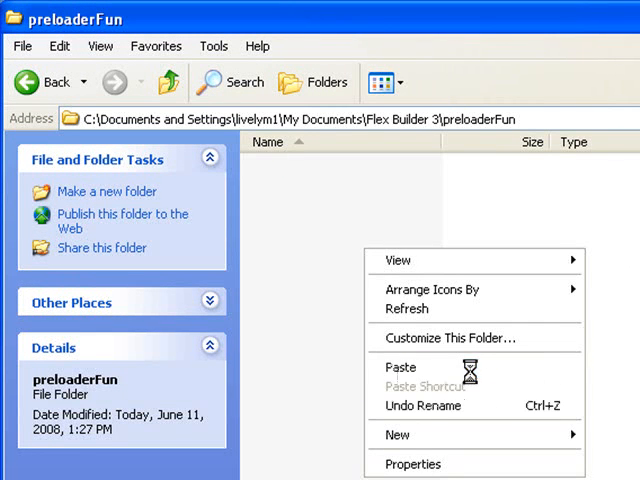
pyautogui.click(400, 368)
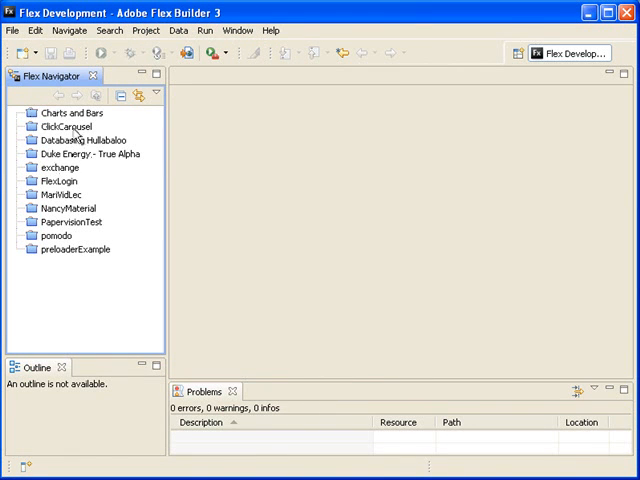
# Start a New Flex Project wizard and name the project preloaderFun.
pyautogui.click(12, 30)
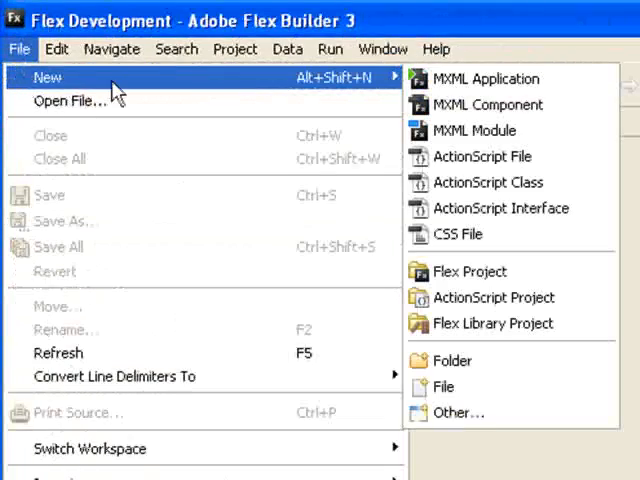
pyautogui.click(468, 272)
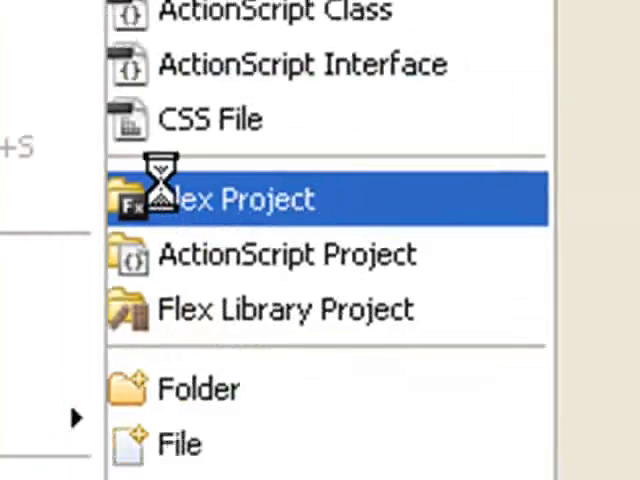
pyautogui.click(240, 198)
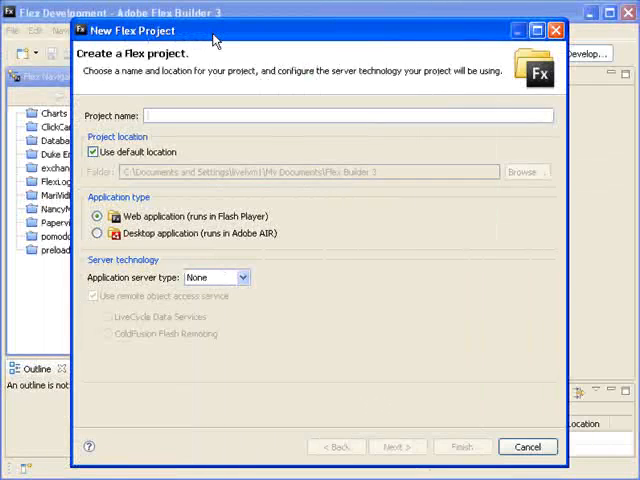
pyautogui.write('preloader')
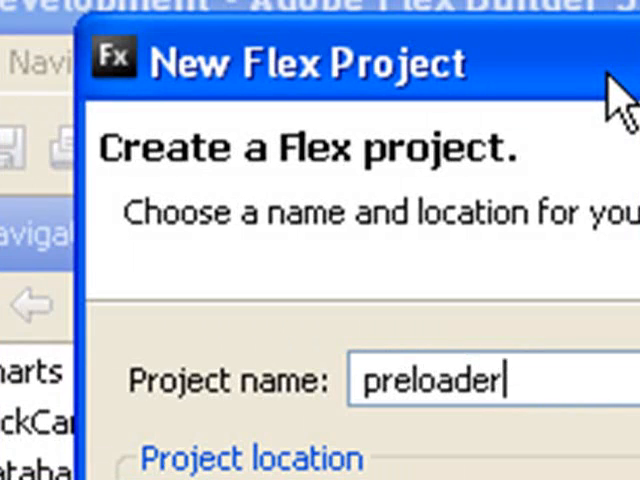
pyautogui.write('Fun')
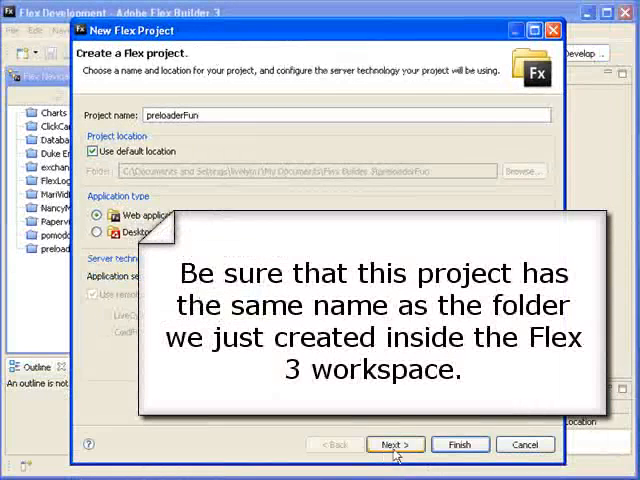
pyautogui.click(394, 444)
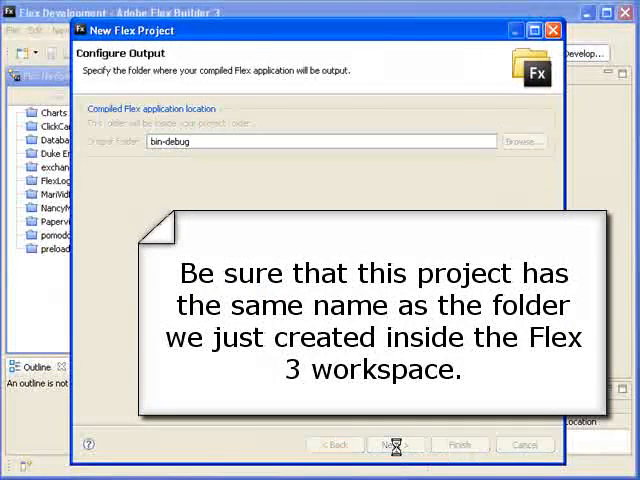
pyautogui.click(392, 444)
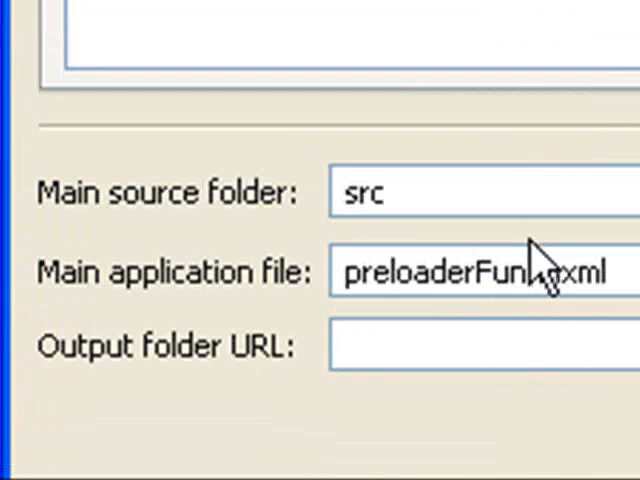
pyautogui.doubleClick(430, 272)
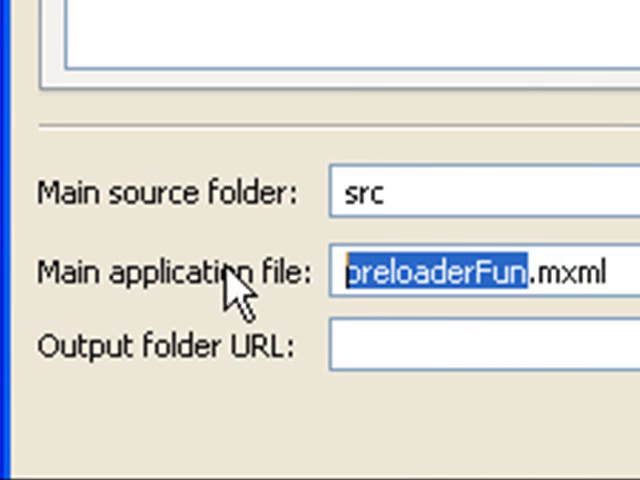
pyautogui.write('Preloa')
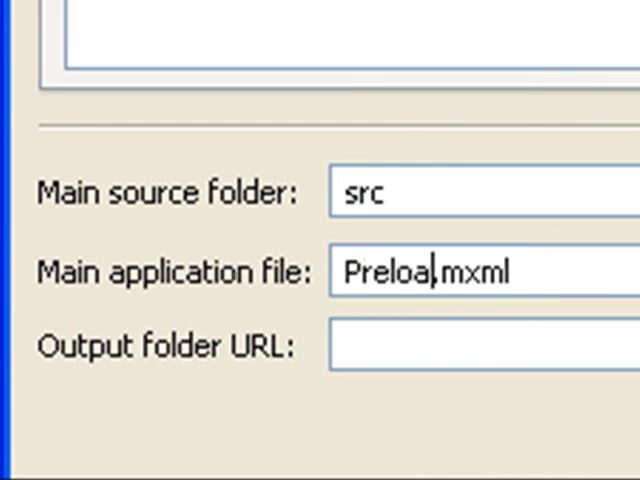
pyautogui.write('der')
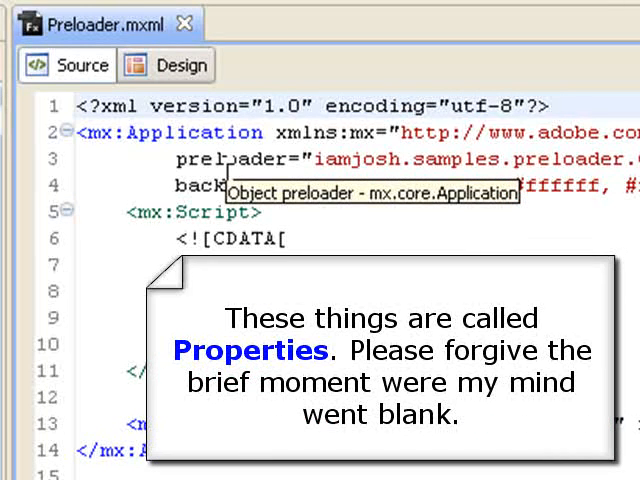
pyautogui.moveTo(192, 186)
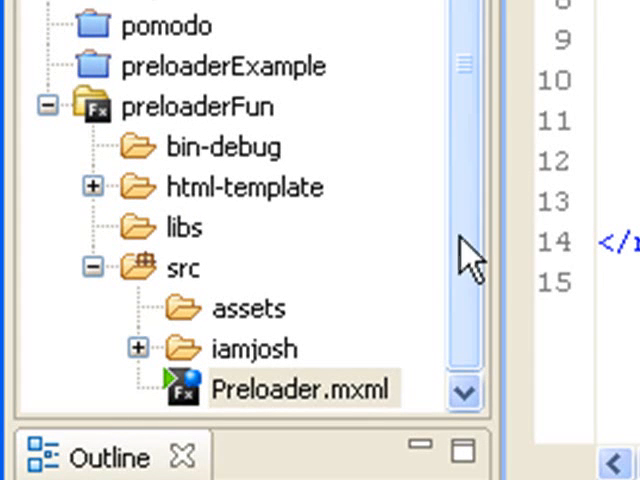
# Expand src > iamjosh > samples > preloader to show CustomPreloader.as and LoadScreen.as.
pyautogui.click(300, 388)
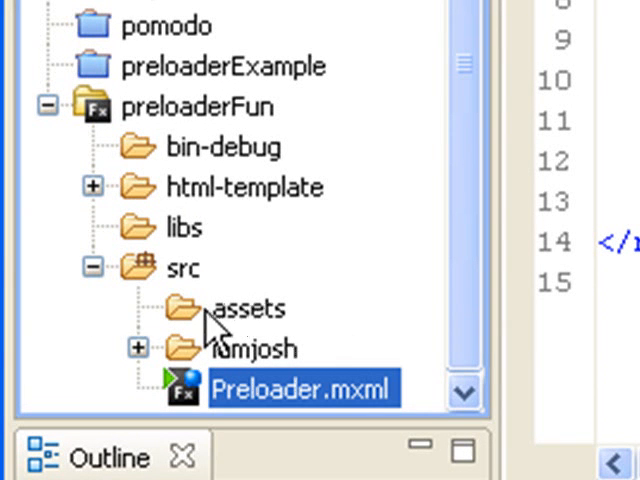
pyautogui.moveTo(276, 330)
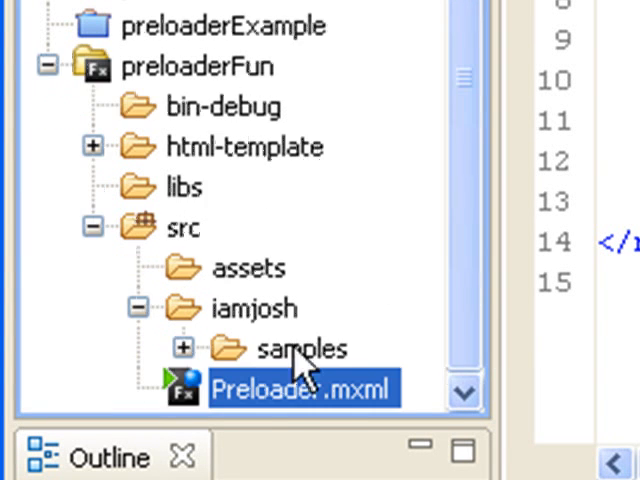
pyautogui.click(184, 348)
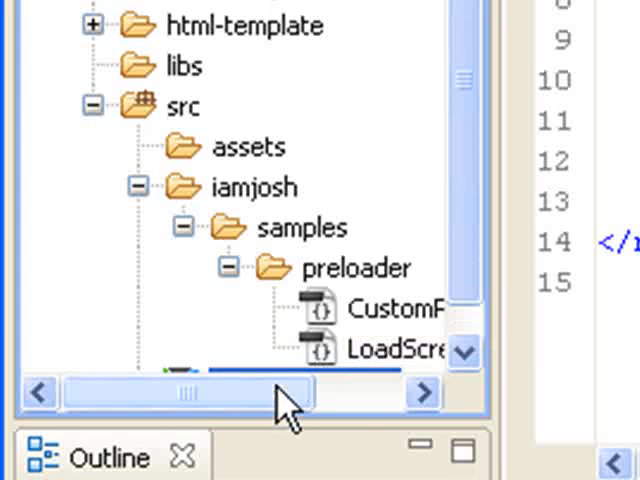
pyautogui.moveTo(290, 392); pyautogui.dragTo(180, 392)
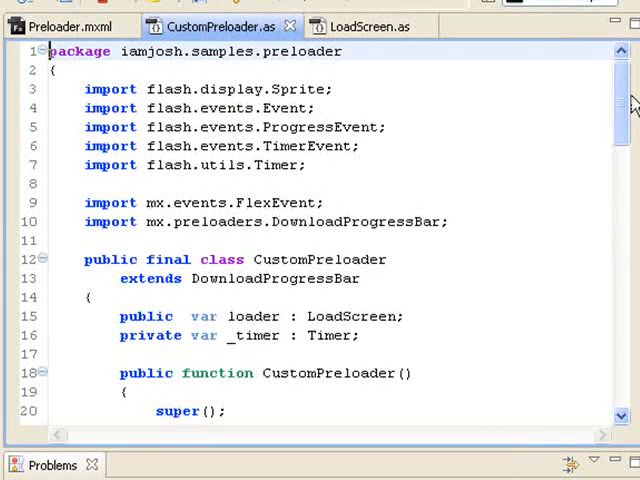
# Scroll through the CustomPreloader.as code to the end of the file.
pyautogui.scroll(-3)
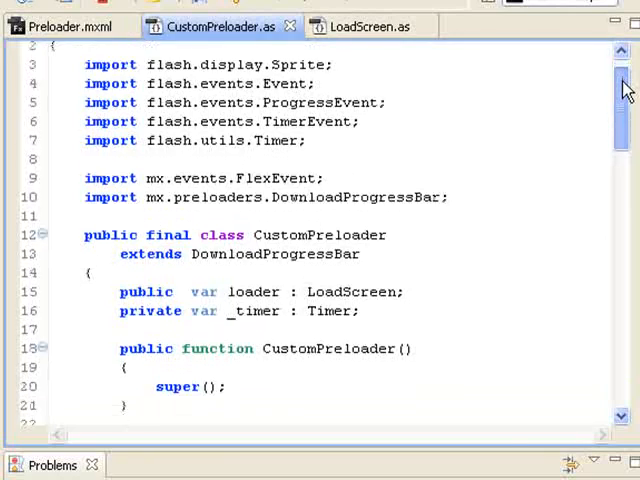
pyautogui.scroll(-3)
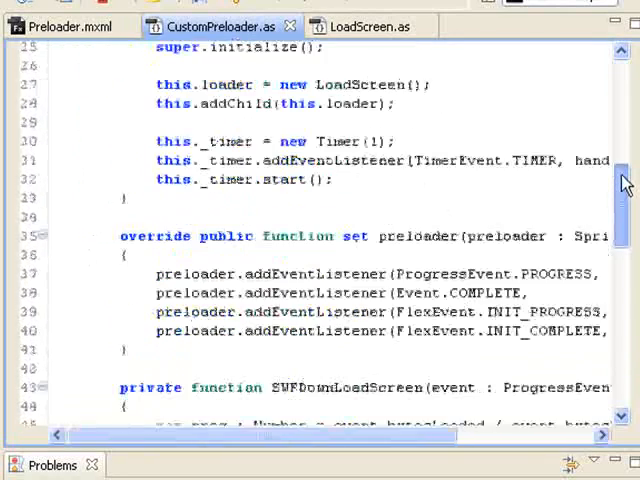
pyautogui.scroll(-3)
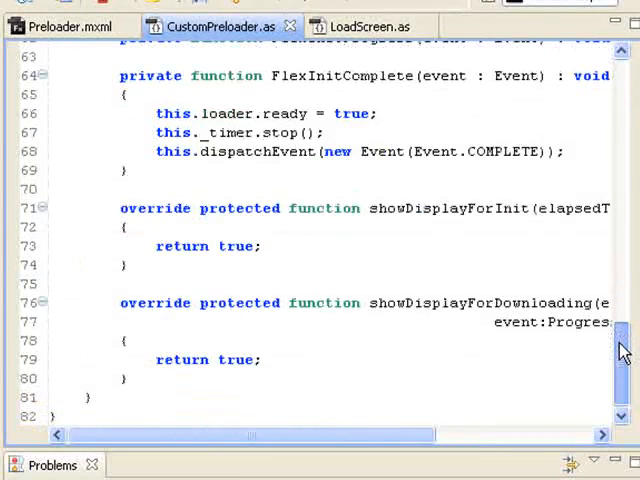
pyautogui.scroll(3)
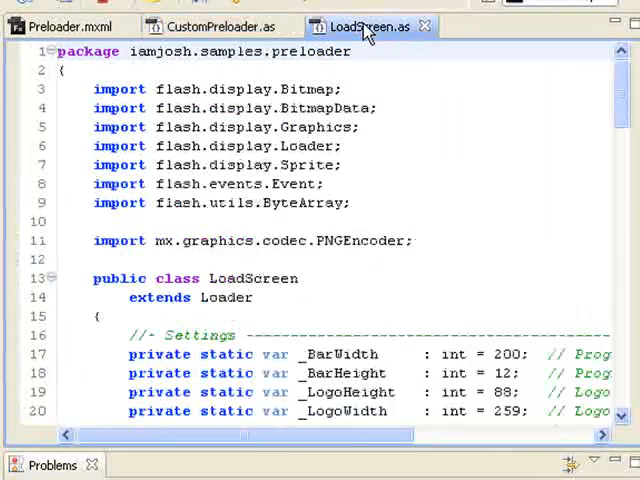
# Scroll LoadScreen.as to its Settings block of bar, logo size and colour variables.
pyautogui.scroll(-3)
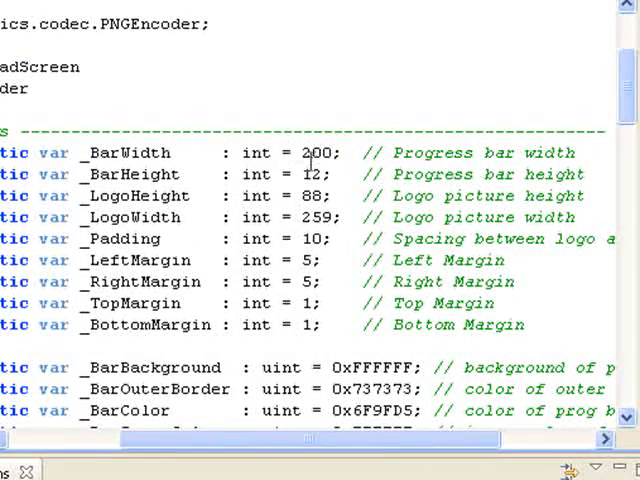
pyautogui.moveTo(604, 78)
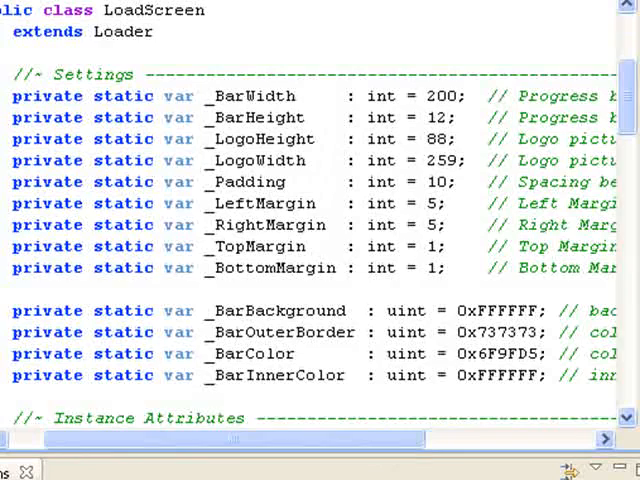
pyautogui.scroll(-3)
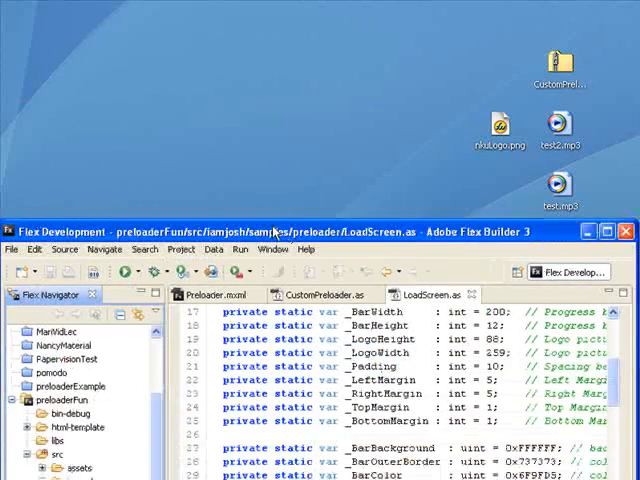
pyautogui.moveTo(276, 12)
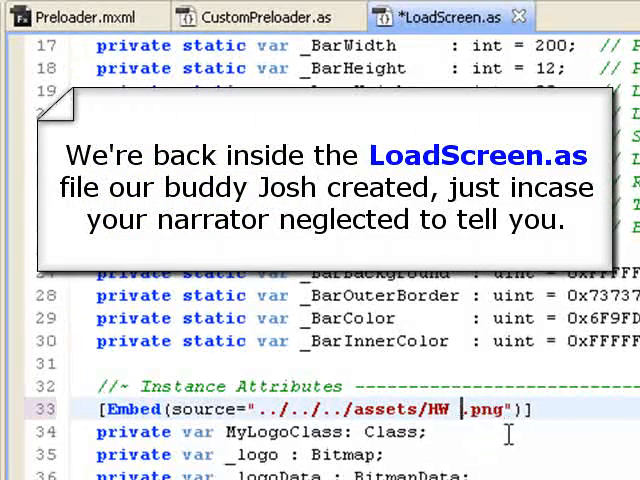
# Change the logo embed source path to "../../../assets/nkuLogo.png".
pyautogui.press('BackSpace')
pyautogui.write('nkuLogo')
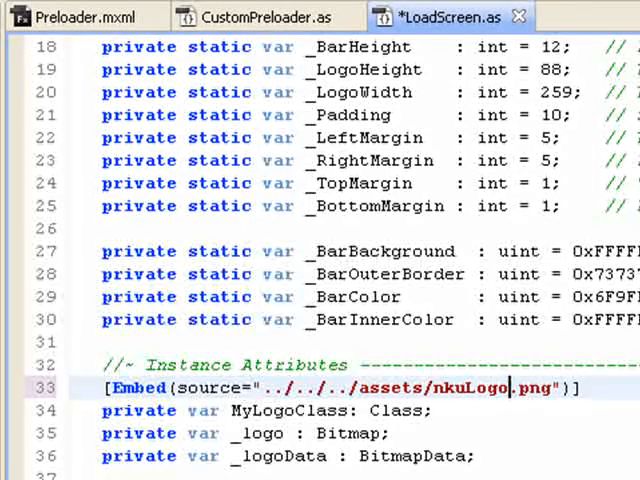
pyautogui.hscroll(3)
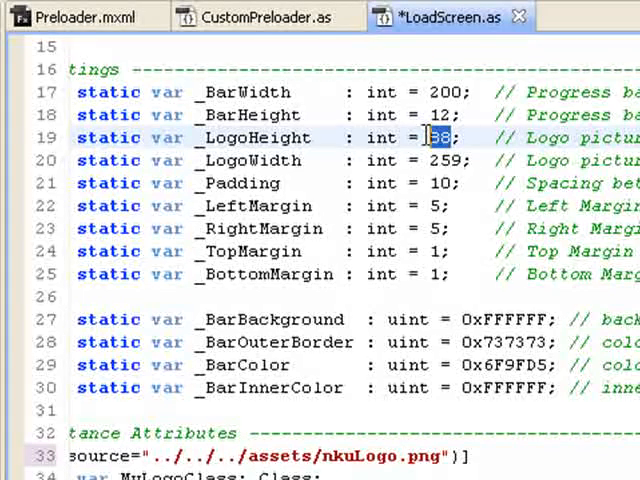
# Set _LogoHeight 140, _LogoWidth 150, a new red _BarColor hex value, and _BarWidth 150.
pyautogui.write('140')
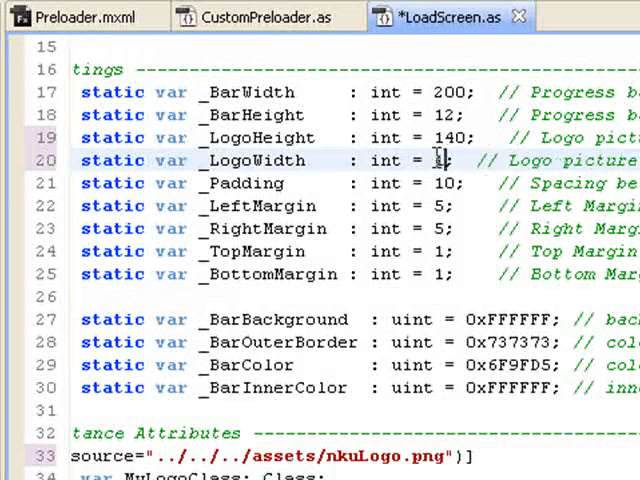
pyautogui.write('150')
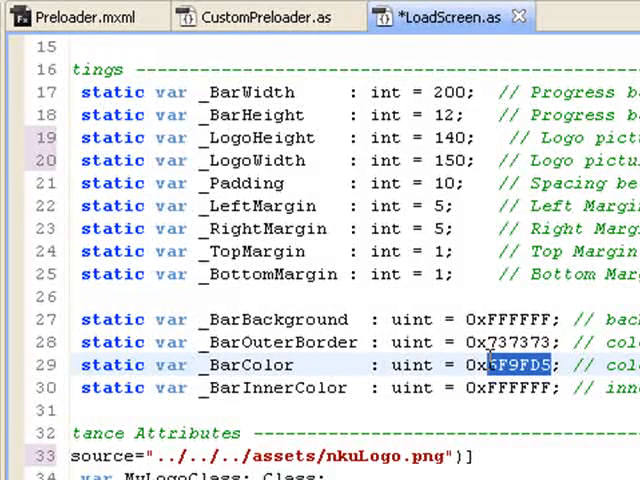
pyautogui.press('Delete')
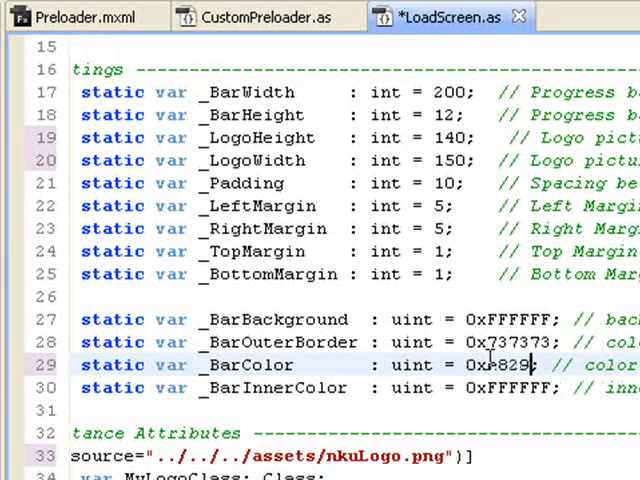
pyautogui.write('34')
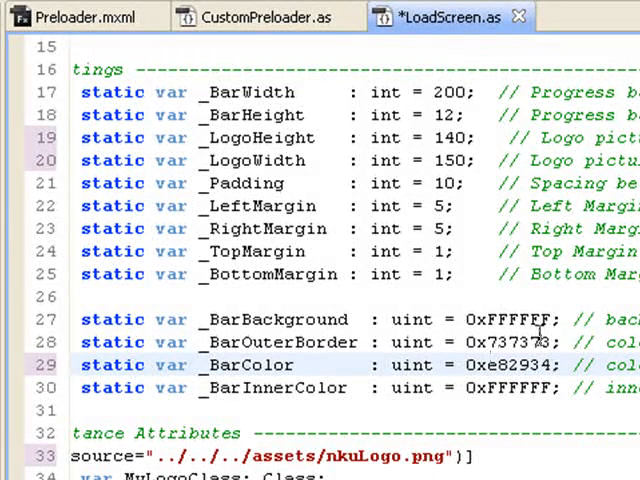
pyautogui.doubleClick(520, 342)
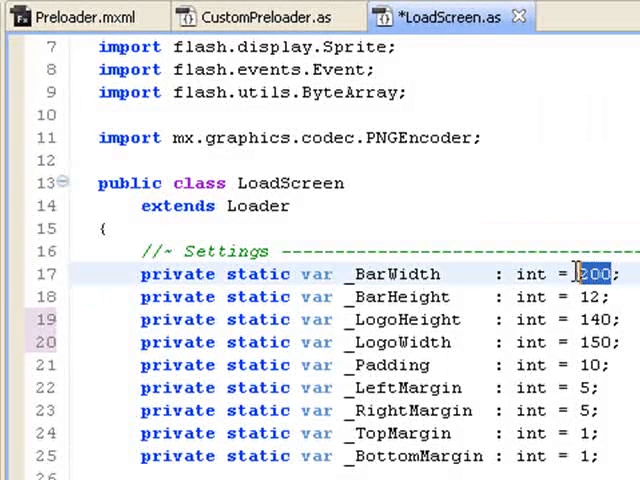
pyautogui.write('150')
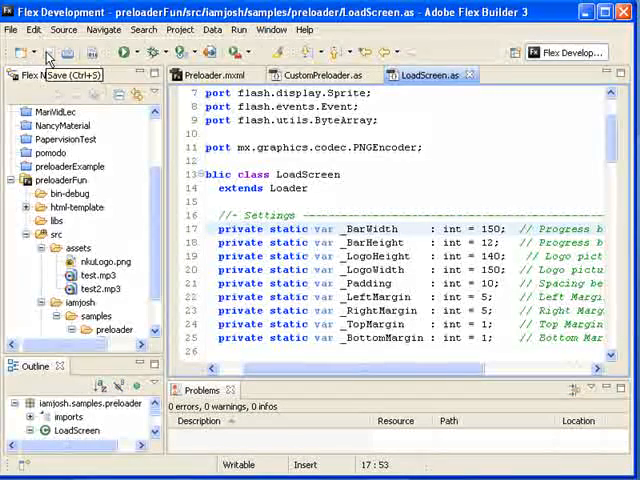
pyautogui.moveTo(472, 76)
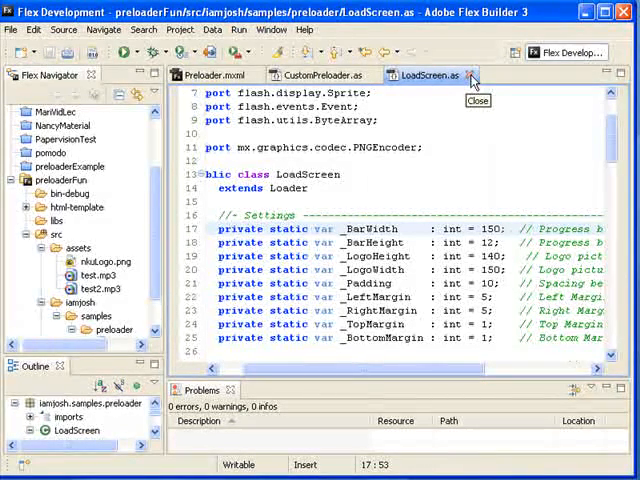
# Close the saved LoadScreen.as editor, returning to Preloader.mxml.
pyautogui.click(464, 76)
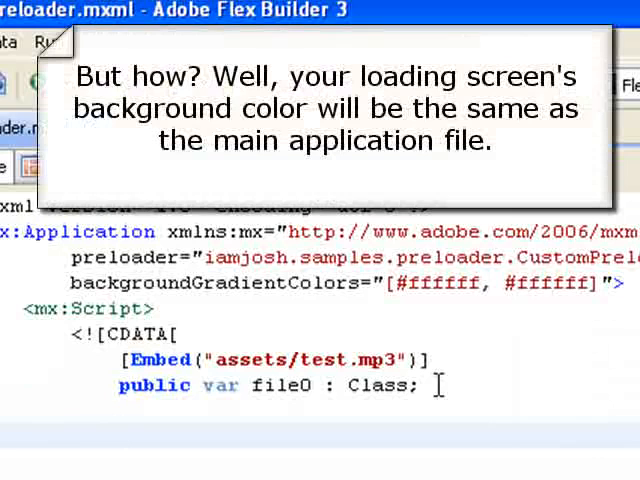
# Duplicate the embed line as assets/test2.mp3 bound to a file1 class variable.
pyautogui.tripleClick(264, 388)
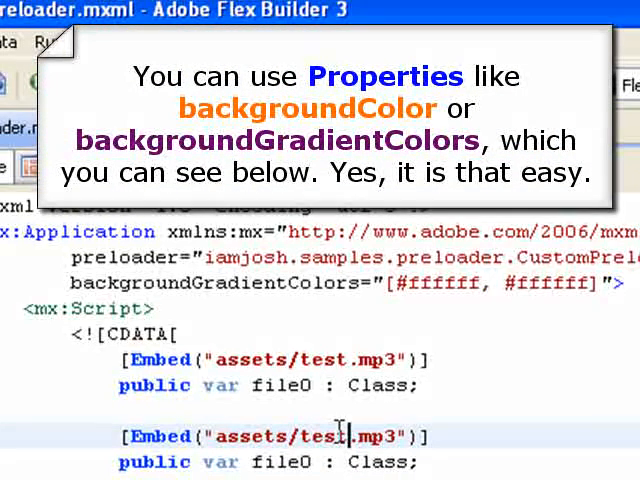
pyautogui.write('2')
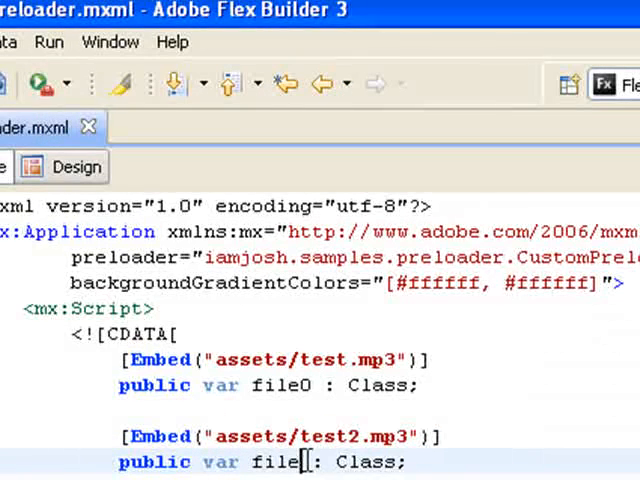
pyautogui.write('1')
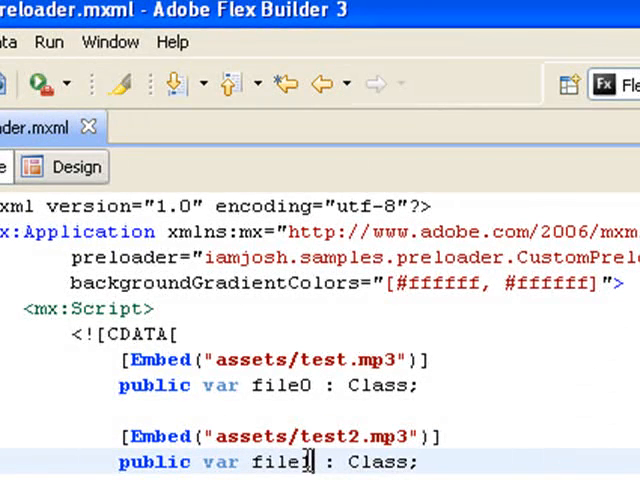
pyautogui.write('f')
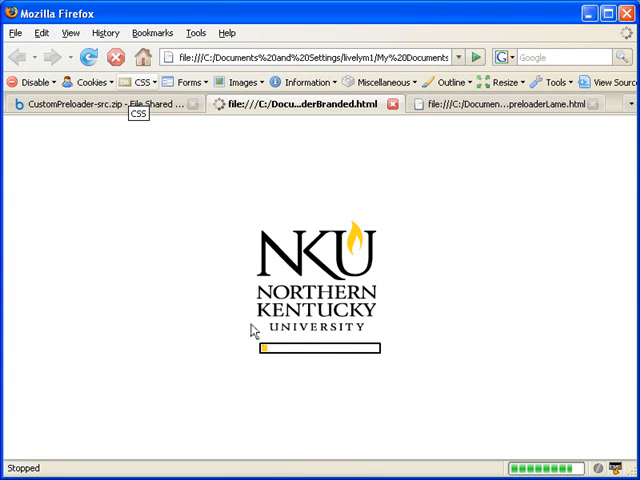
pyautogui.moveTo(436, 190)
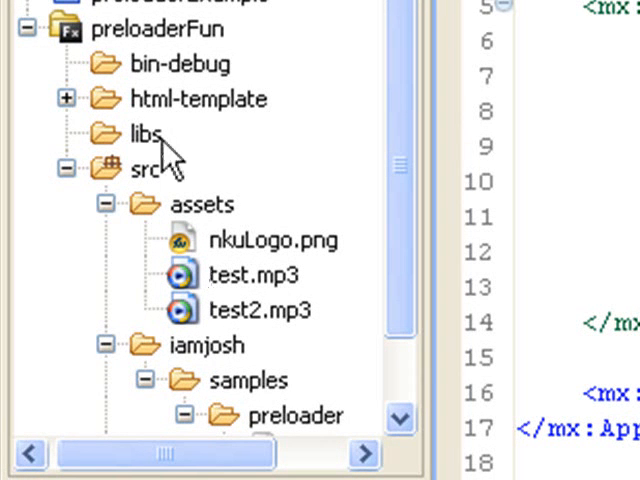
pyautogui.moveTo(184, 356)
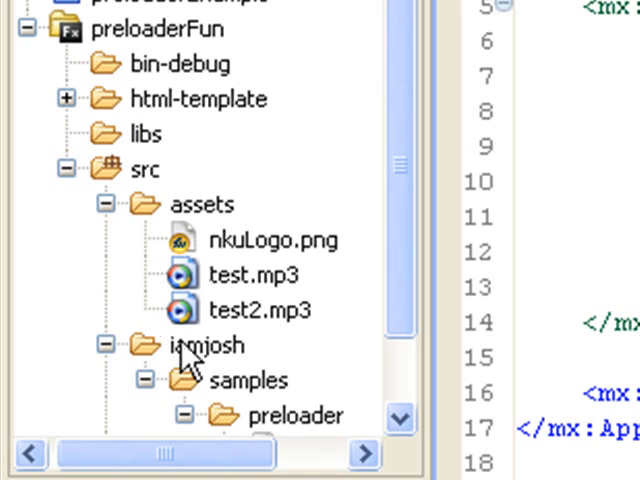